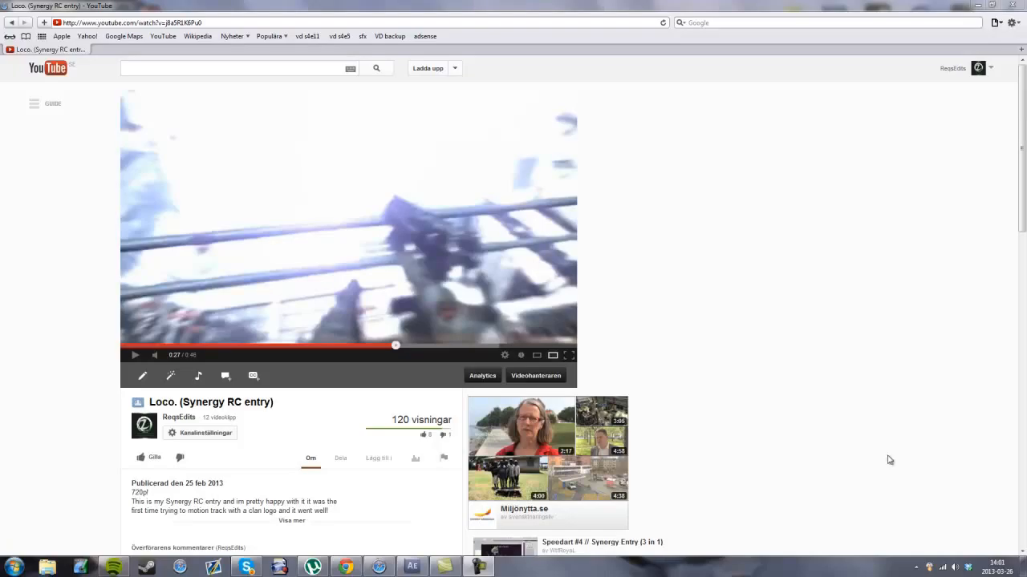
pyautogui.moveTo(707, 407)
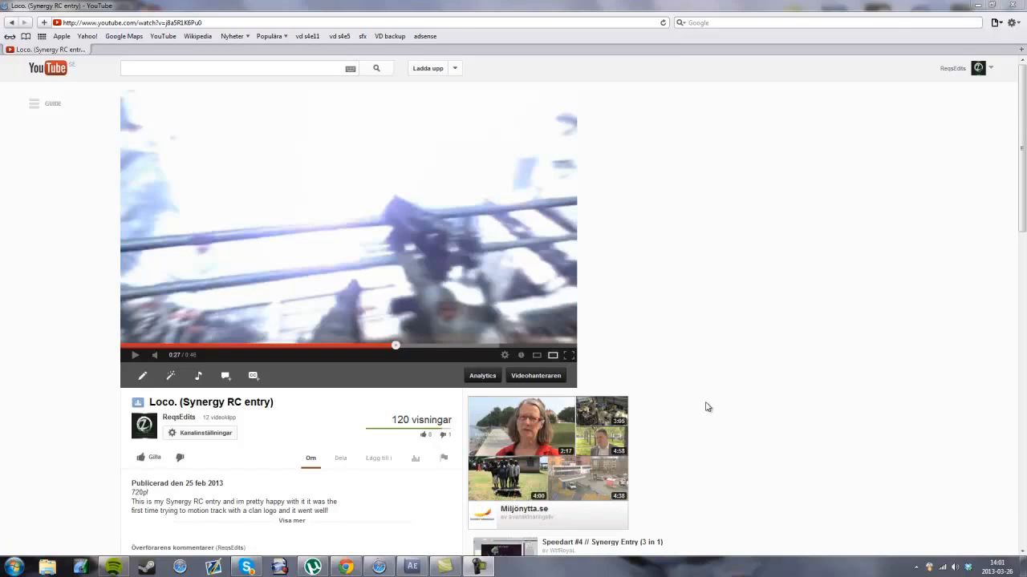
pyautogui.moveTo(649, 379)
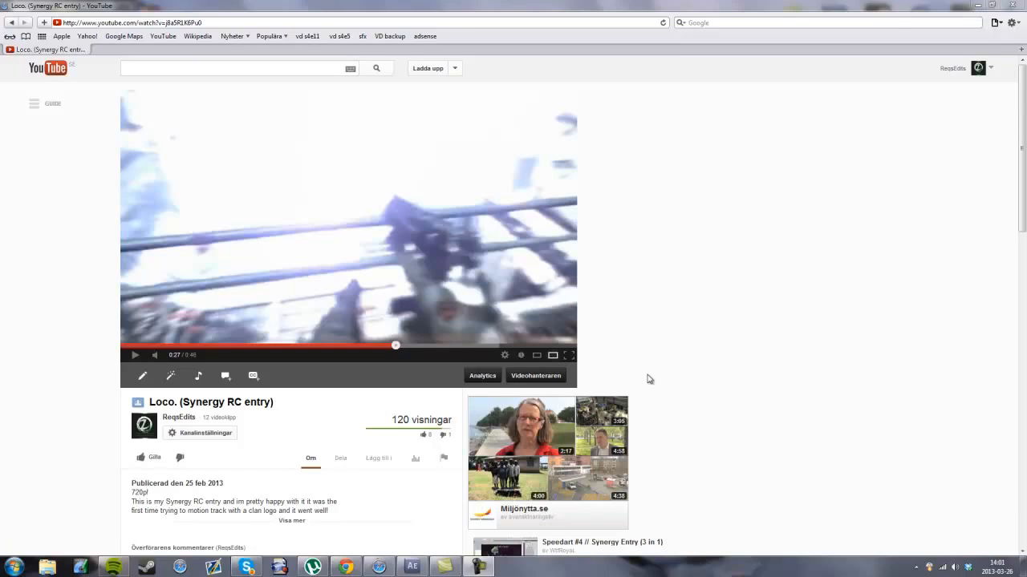
pyautogui.moveTo(136, 356)
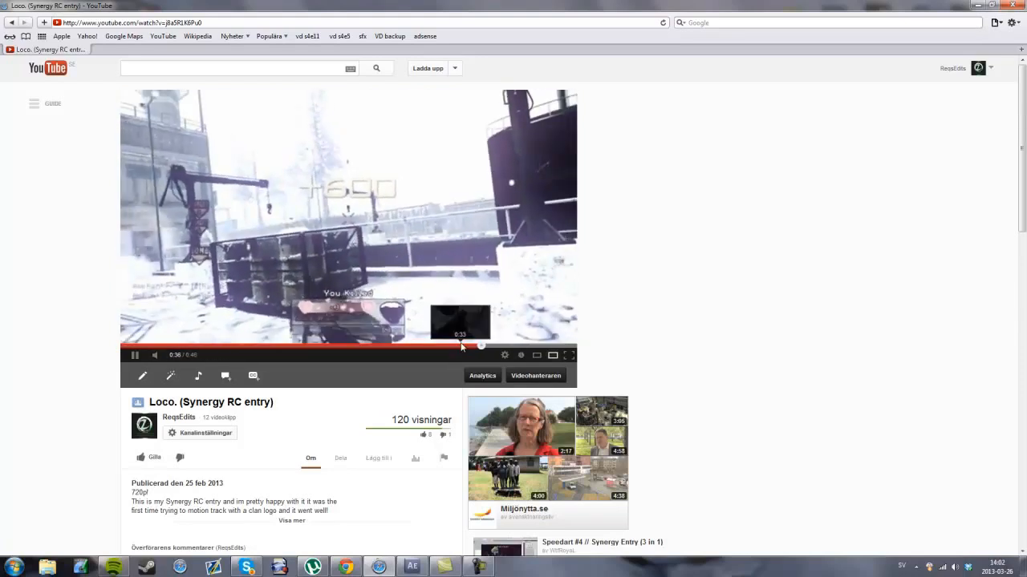
# Review the gameplay clip, pausing at the spinning moment around 0:34.
pyautogui.click(459, 346)
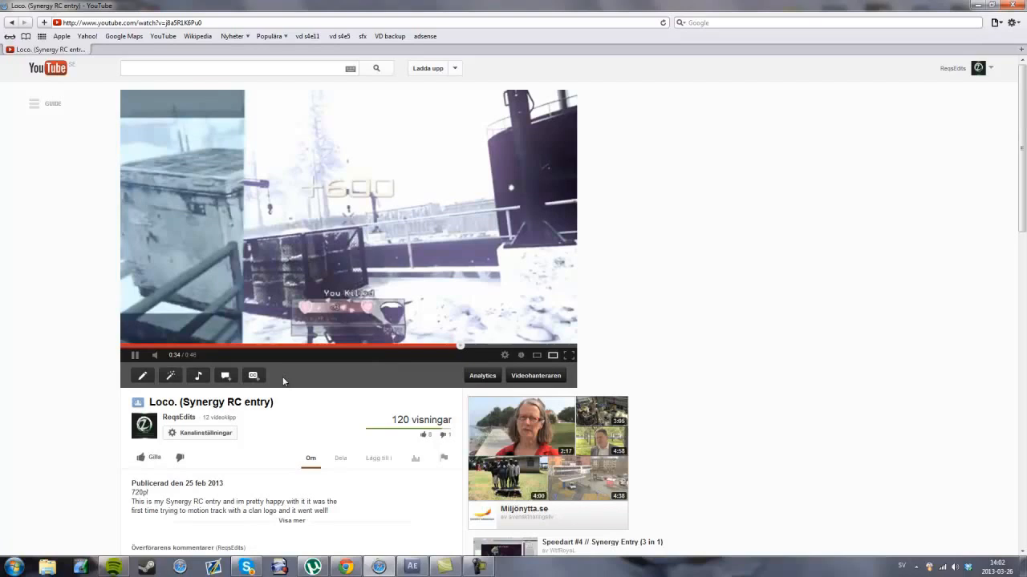
pyautogui.moveTo(170, 375)
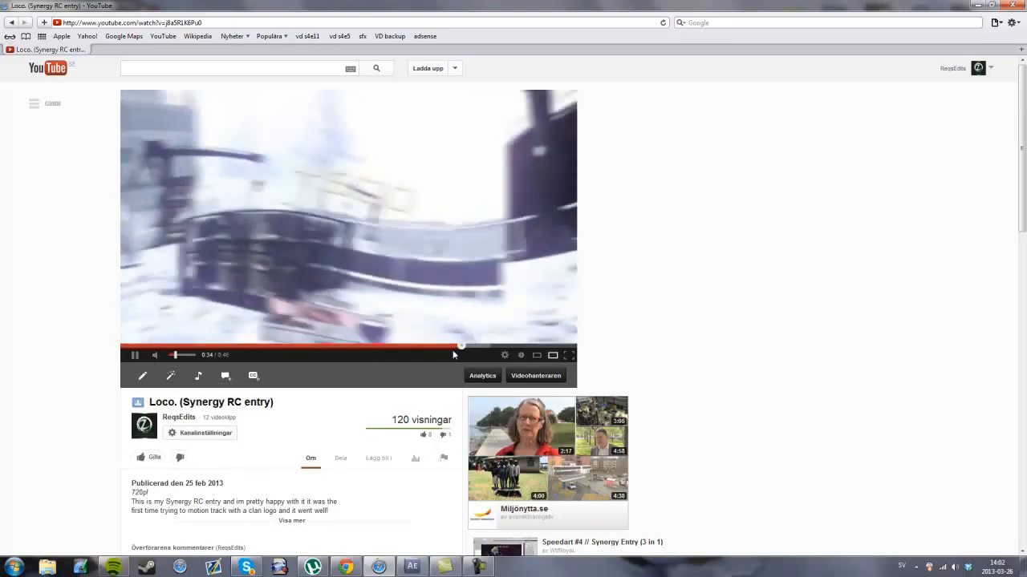
pyautogui.click(135, 356)
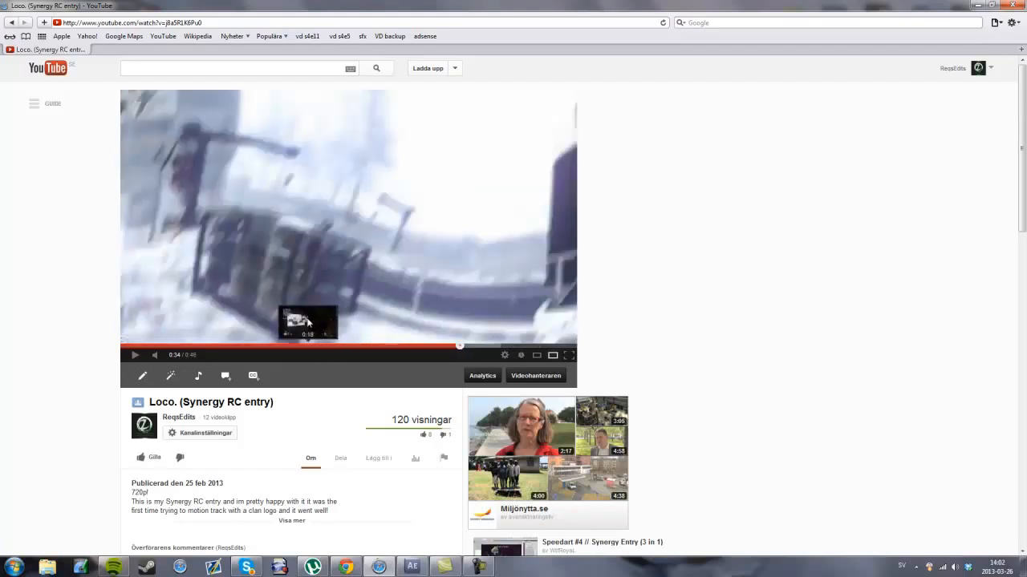
pyautogui.moveTo(253, 210)
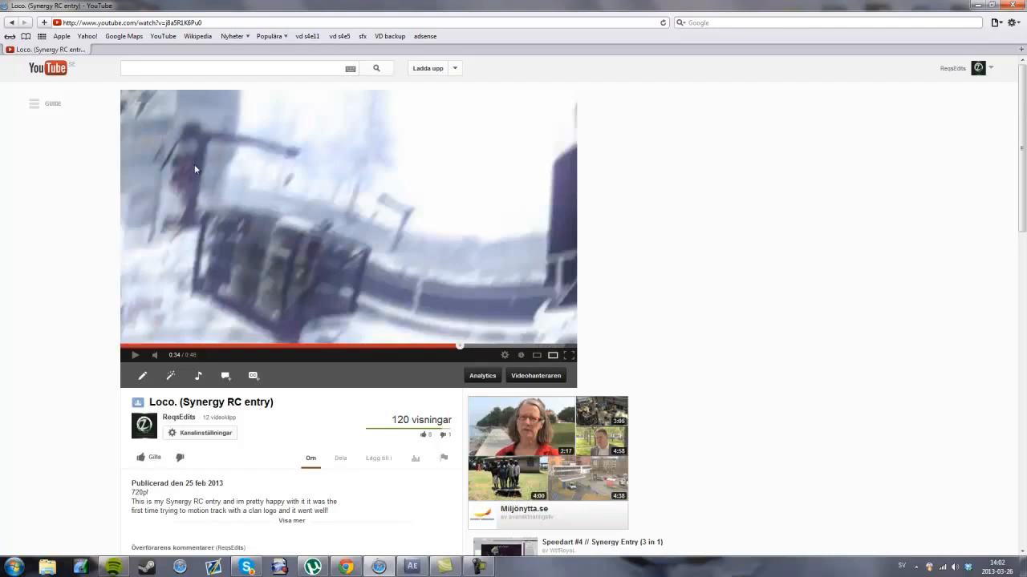
pyautogui.moveTo(252, 374)
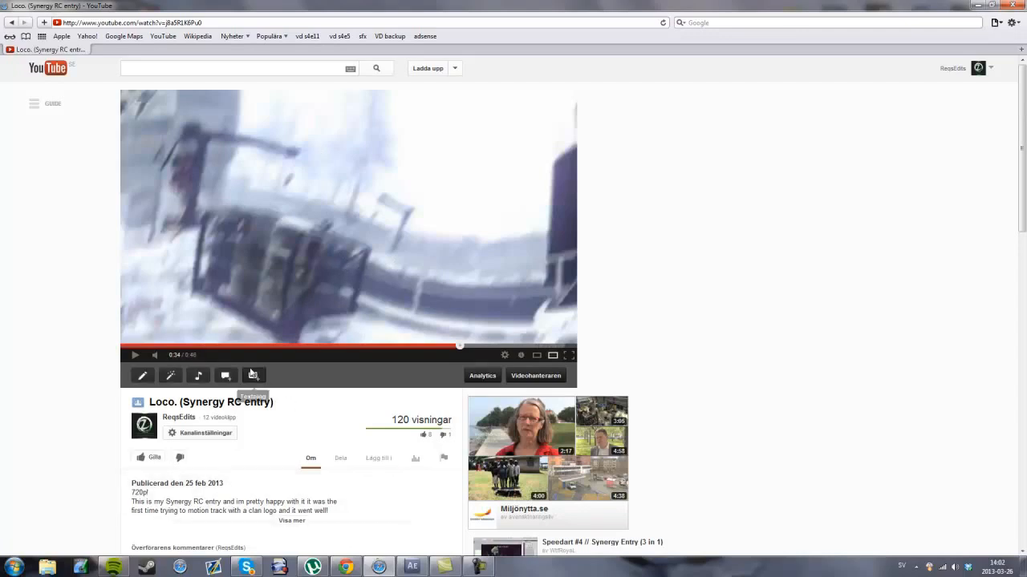
pyautogui.click(411, 567)
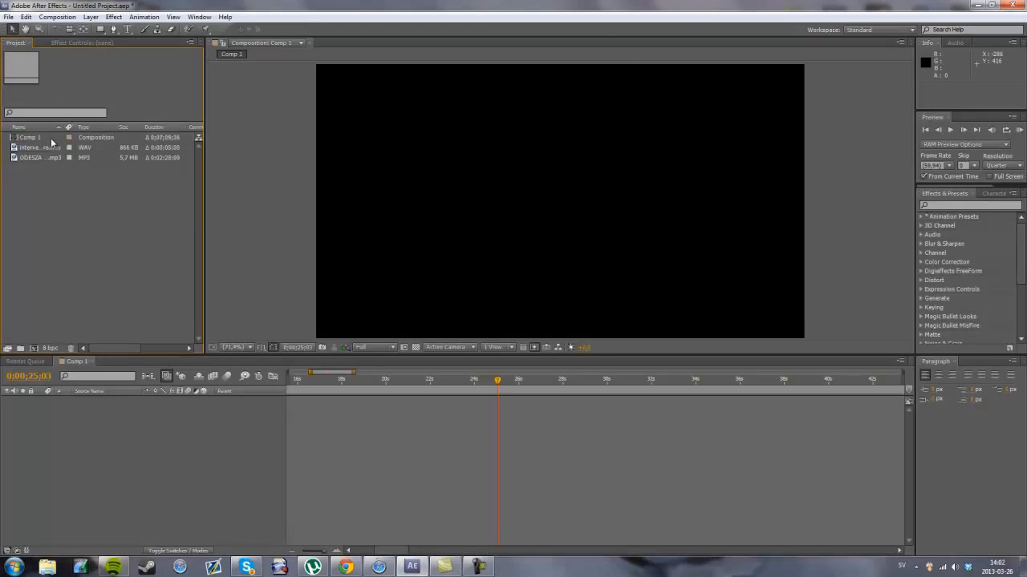
pyautogui.moveTo(110, 270)
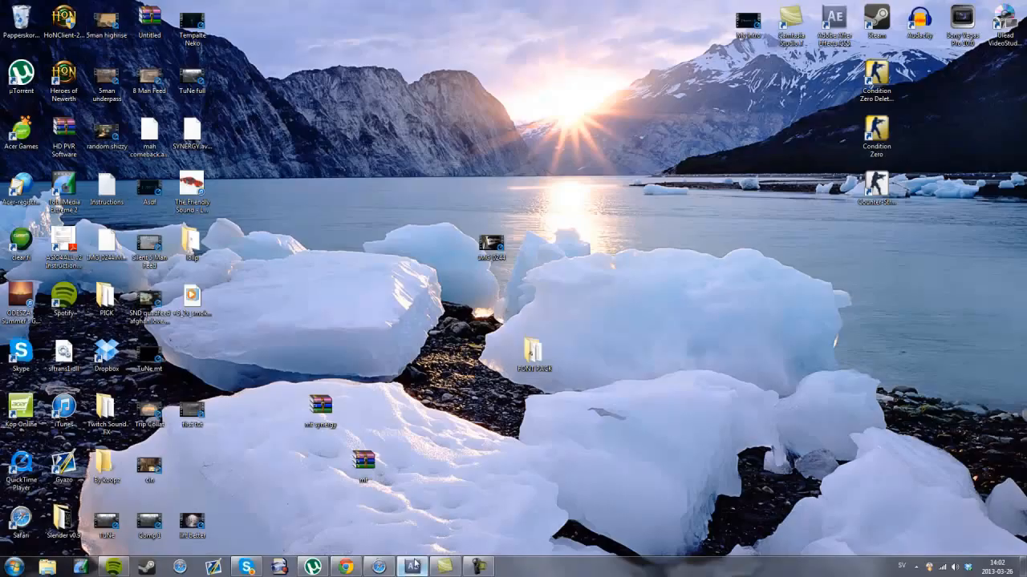
# Import Untitled.mp4 from the SS4 folder into the After Effects project.
pyautogui.click(9, 17)
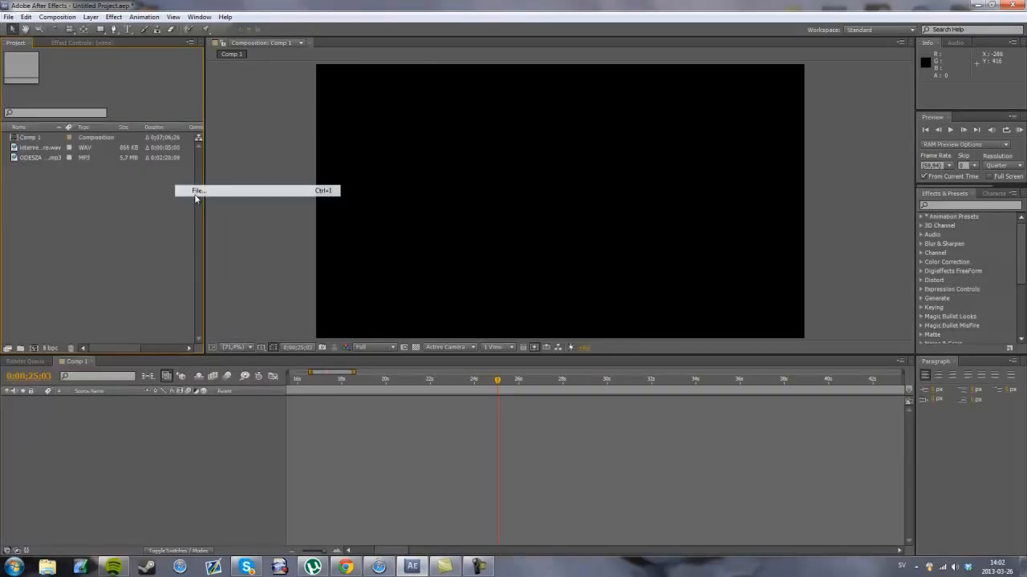
pyautogui.click(198, 190)
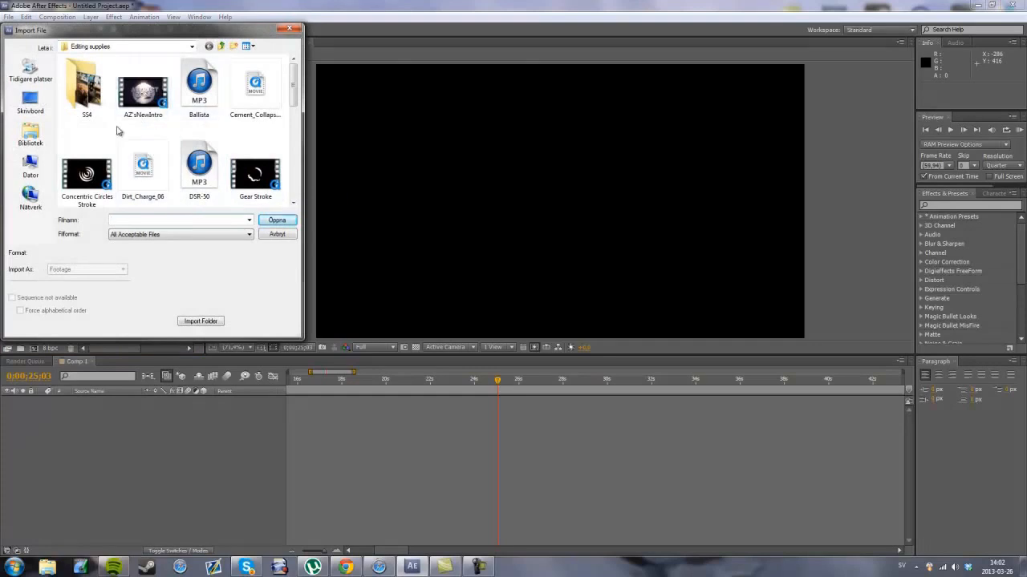
pyautogui.doubleClick(86, 86)
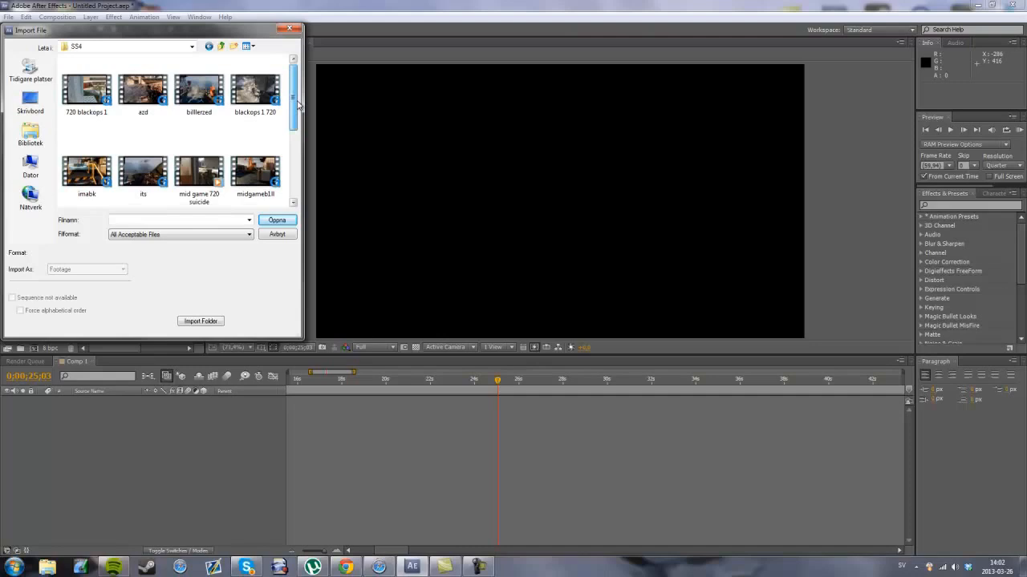
pyautogui.scroll(-3)
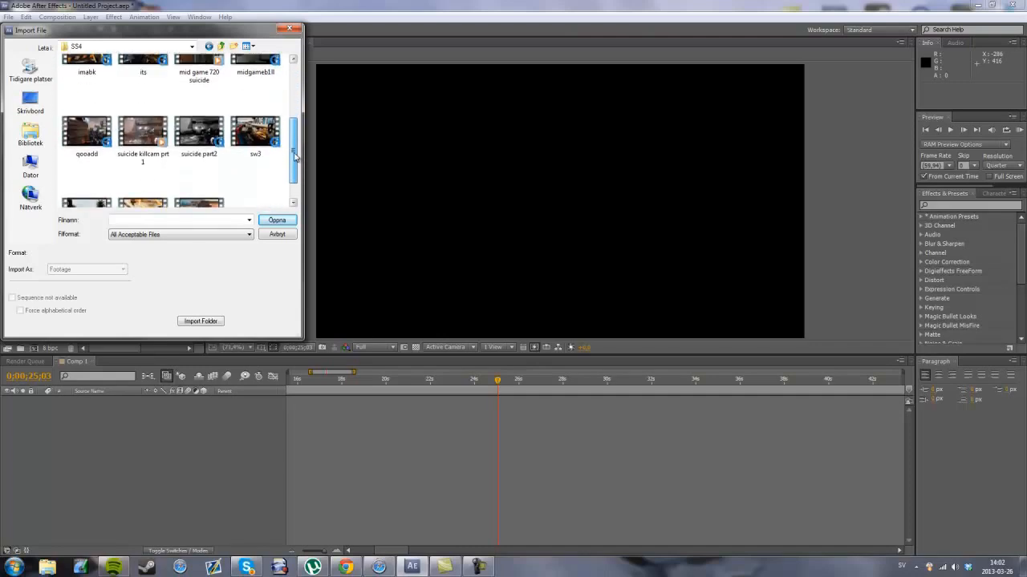
pyautogui.scroll(-3)
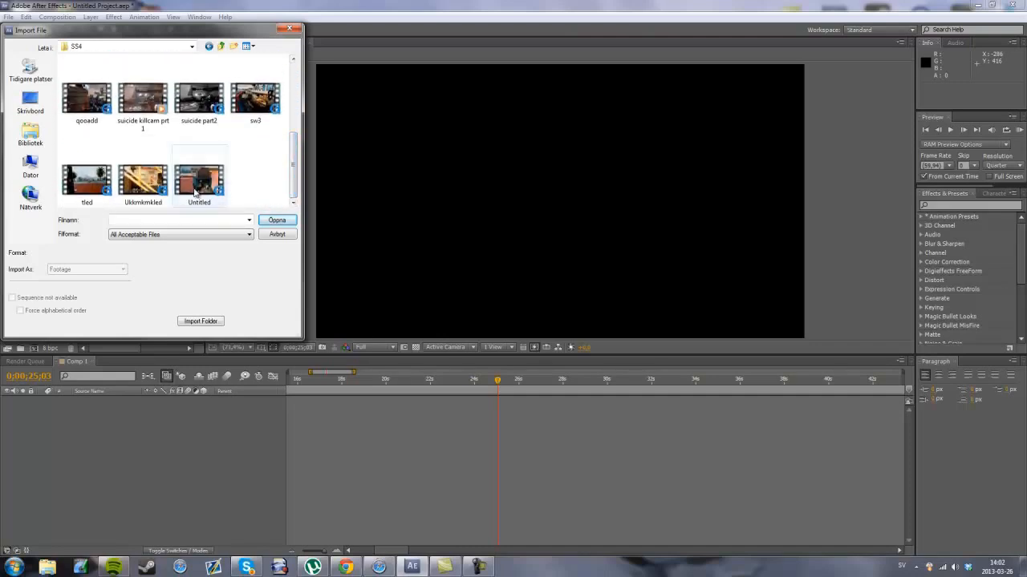
pyautogui.click(276, 220)
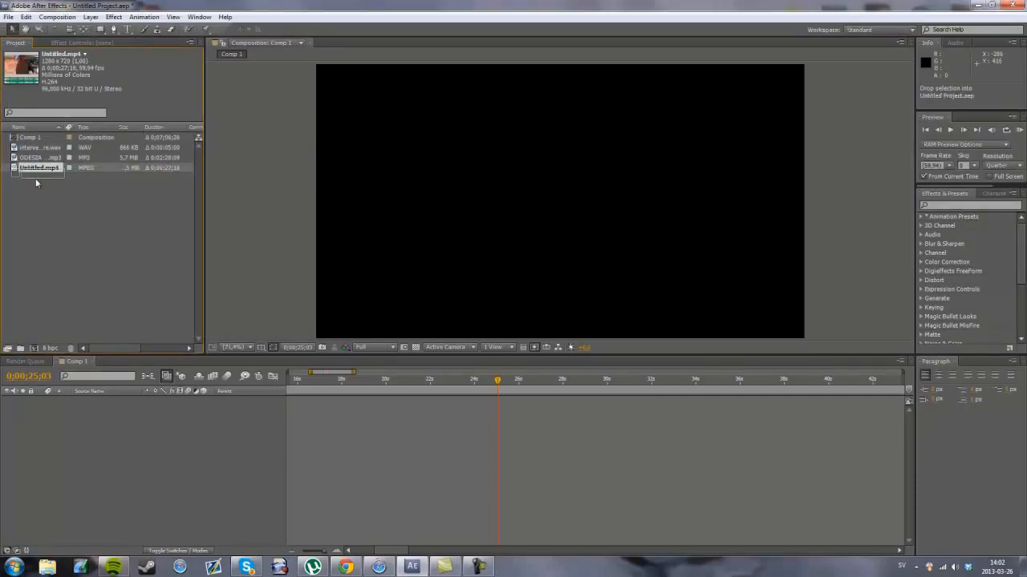
# Drag Untitled.mp4 from the Project panel into the Comp 1 timeline.
pyautogui.moveTo(40, 168); pyautogui.dragTo(417, 400)
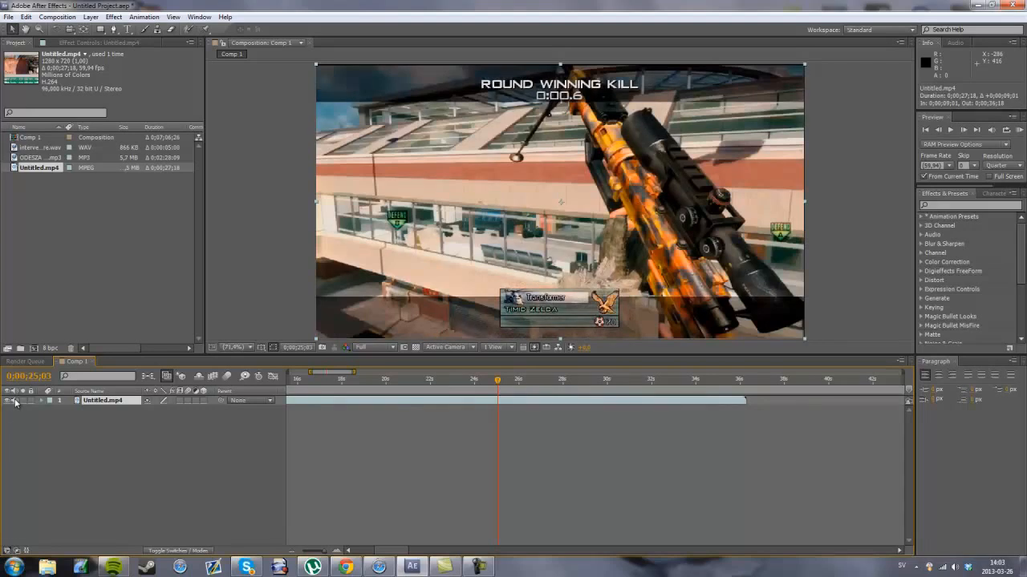
pyautogui.moveTo(514, 382)
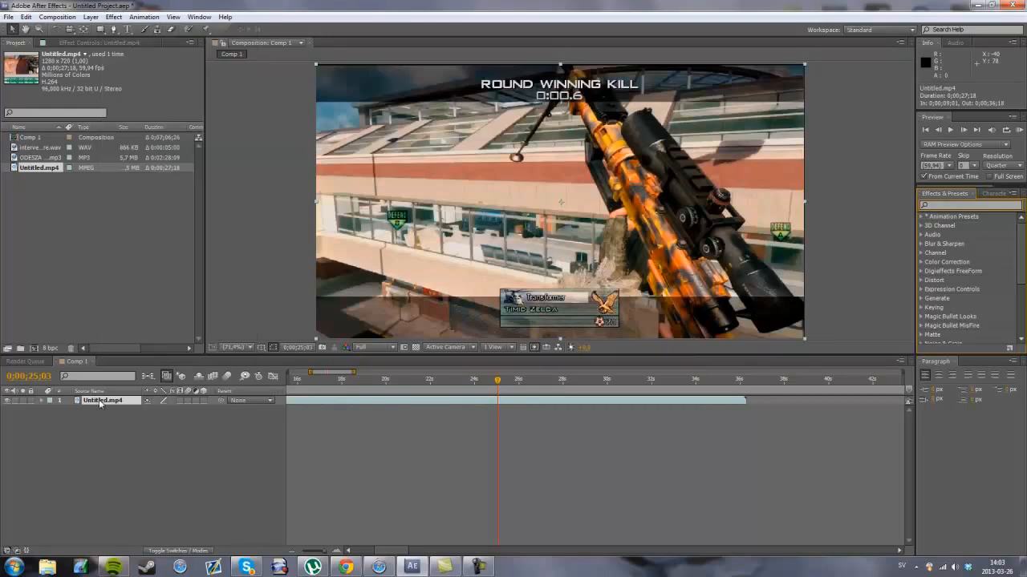
# Apply Effect > Distort > Twirl to the Untitled.mp4 layer.
pyautogui.click(113, 16)
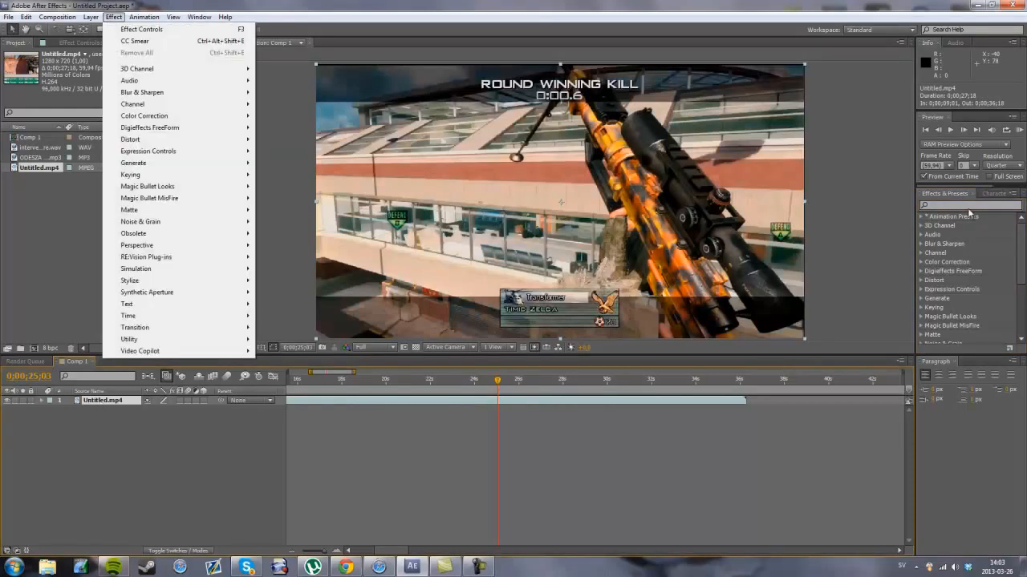
pyautogui.moveTo(173, 163)
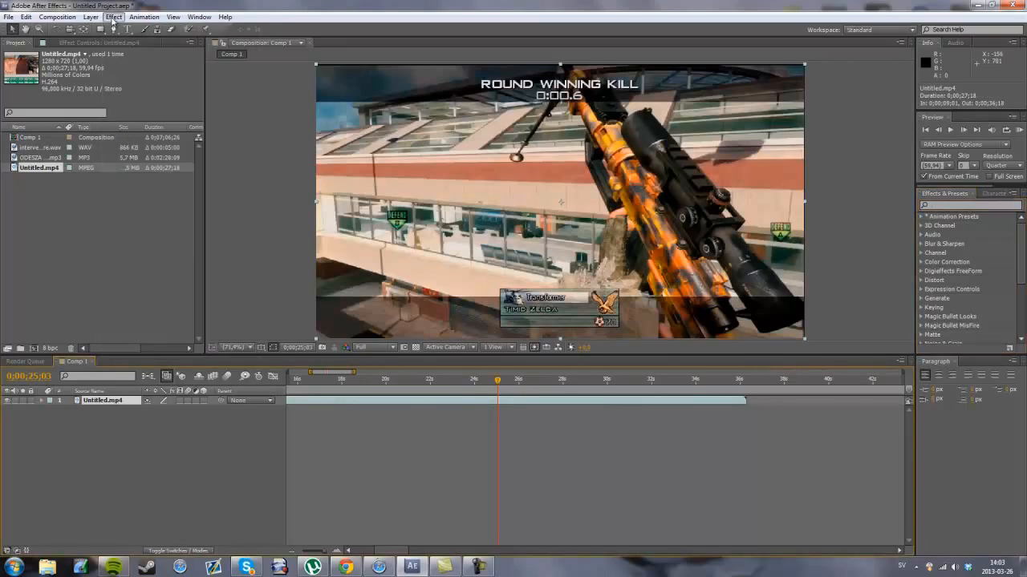
pyautogui.click(113, 16)
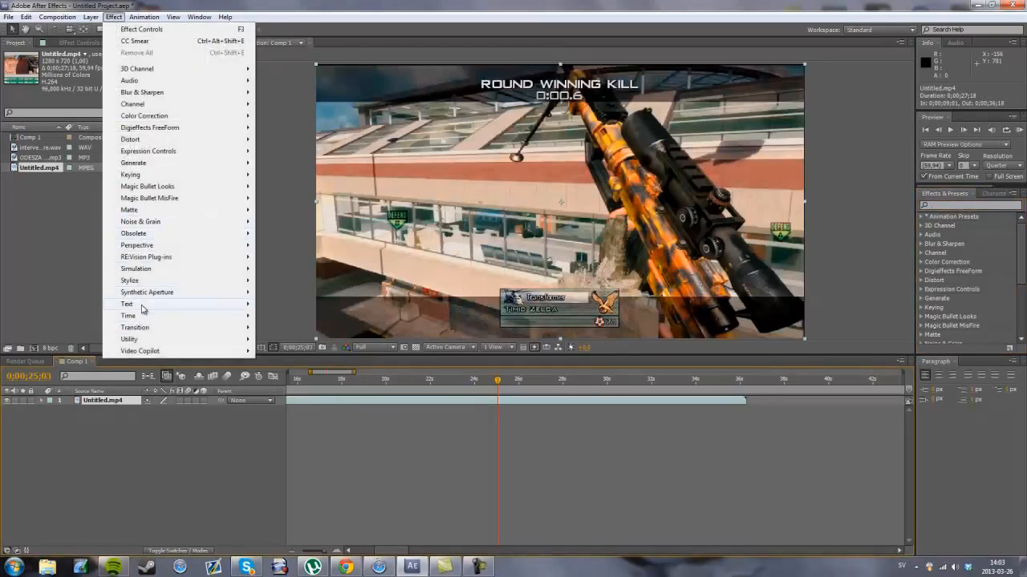
pyautogui.moveTo(133, 163)
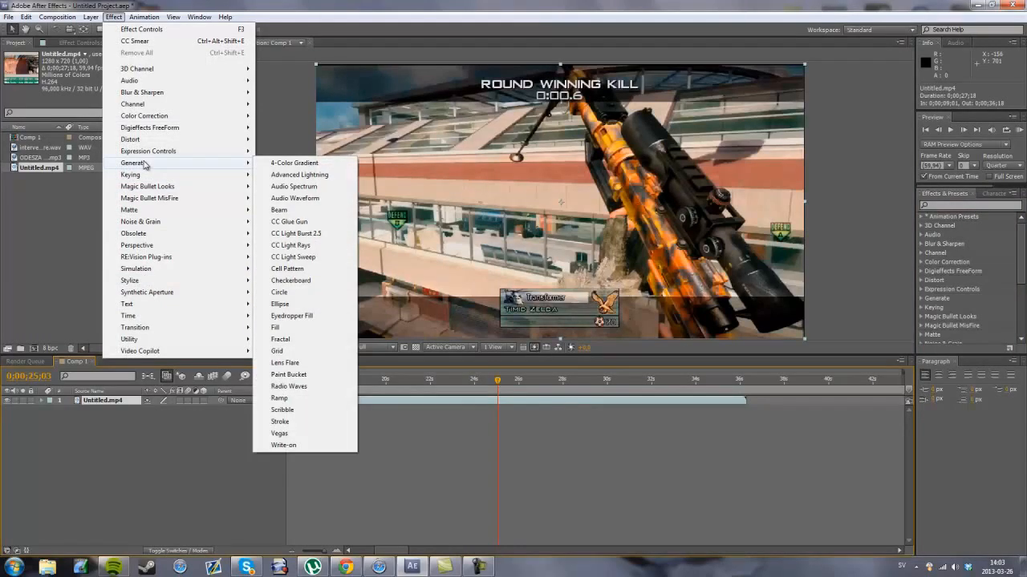
pyautogui.moveTo(130, 139)
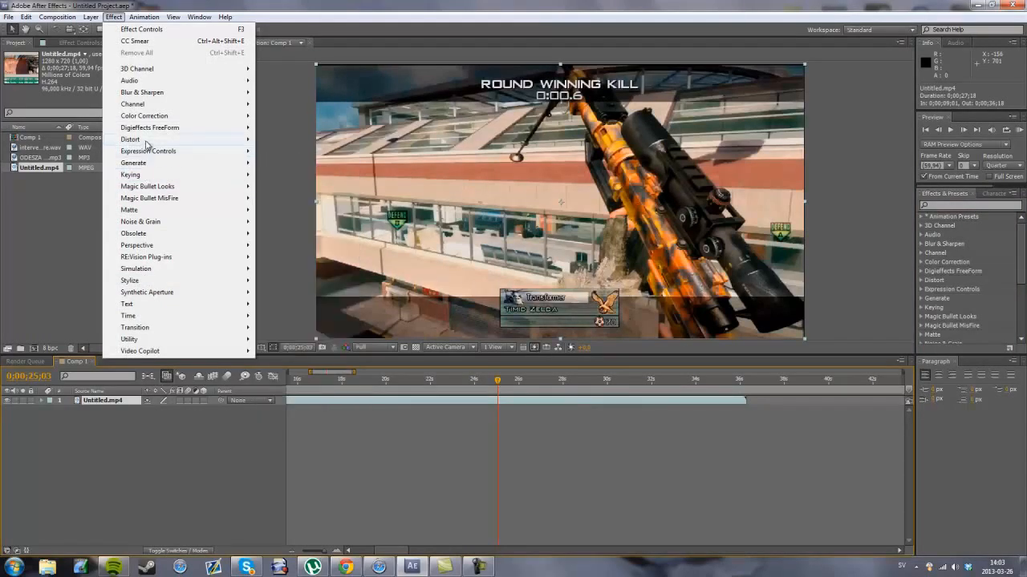
pyautogui.click(130, 138)
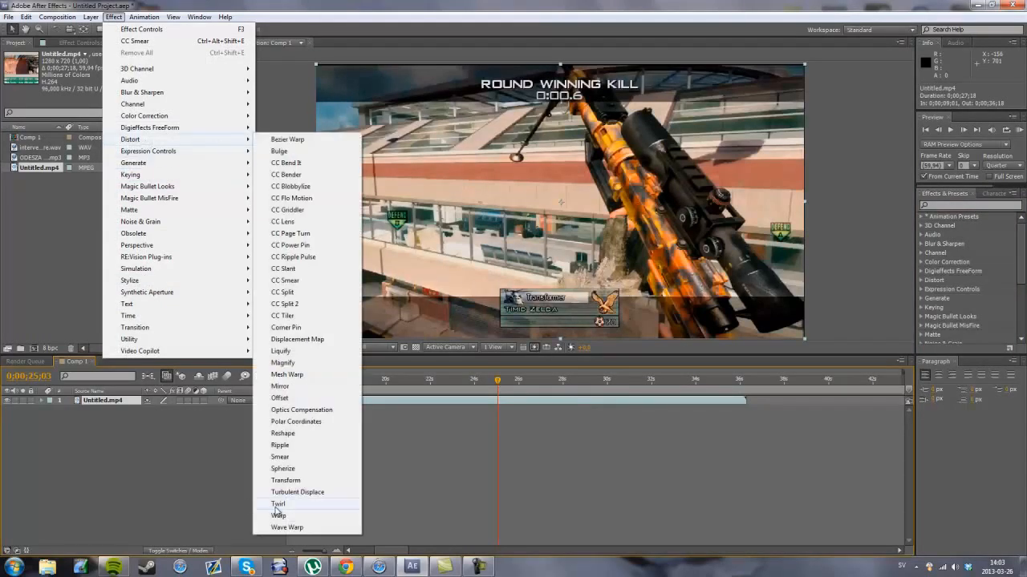
pyautogui.click(278, 504)
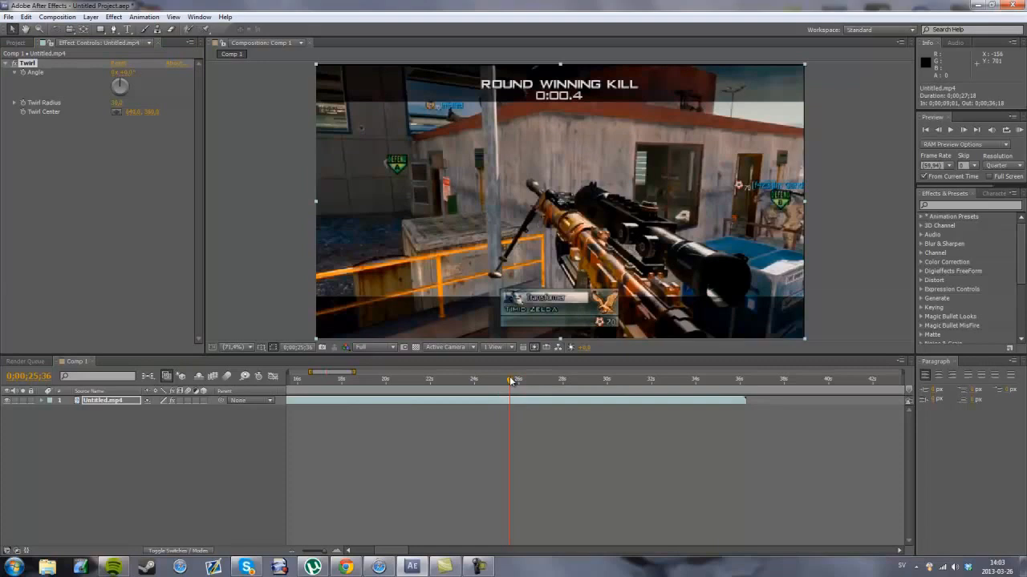
# Keyframe Twirl Angle at the shot and a later frame, then run a RAM preview.
pyautogui.click(964, 129)
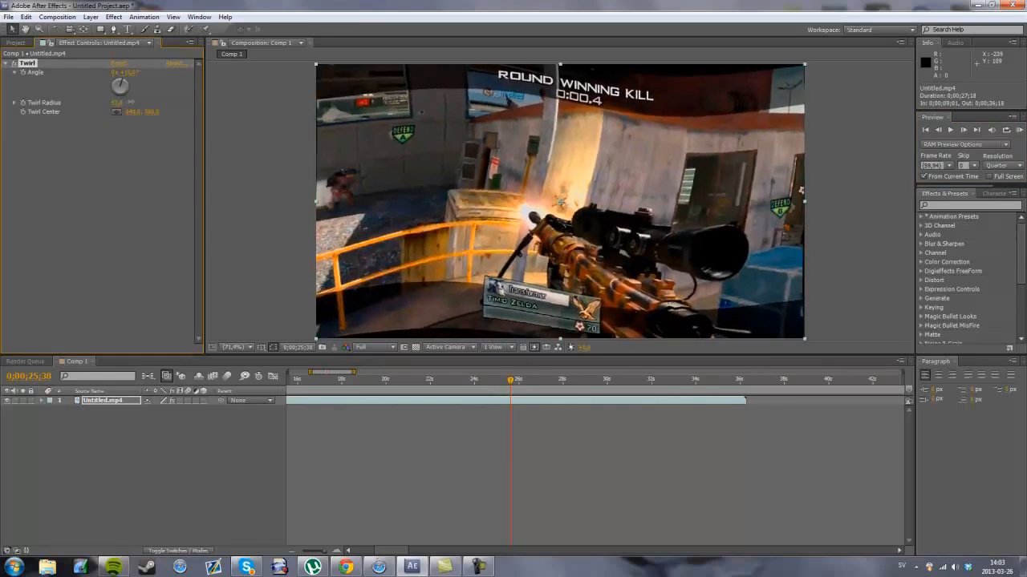
pyautogui.doubleClick(120, 102)
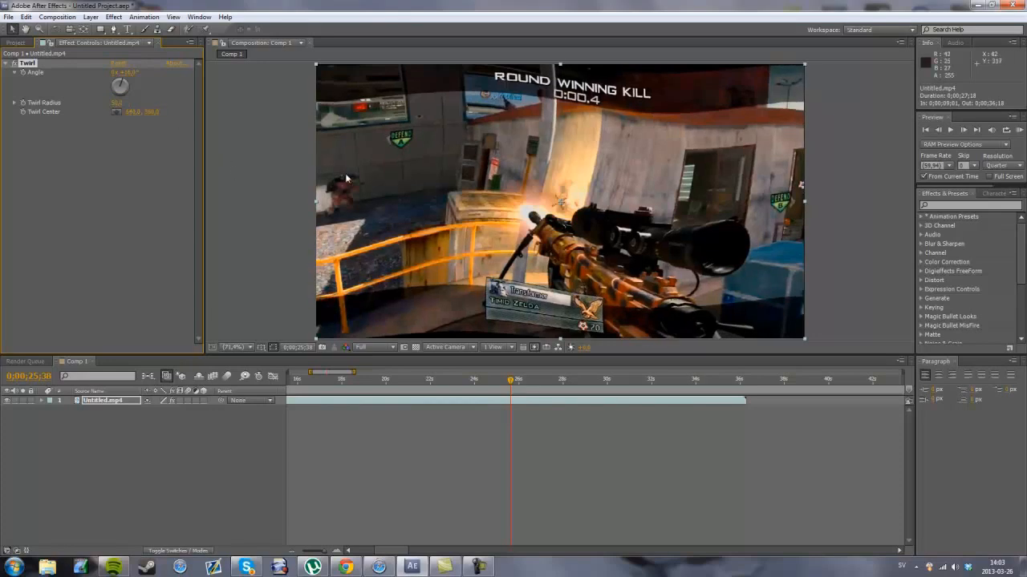
pyautogui.moveTo(158, 99)
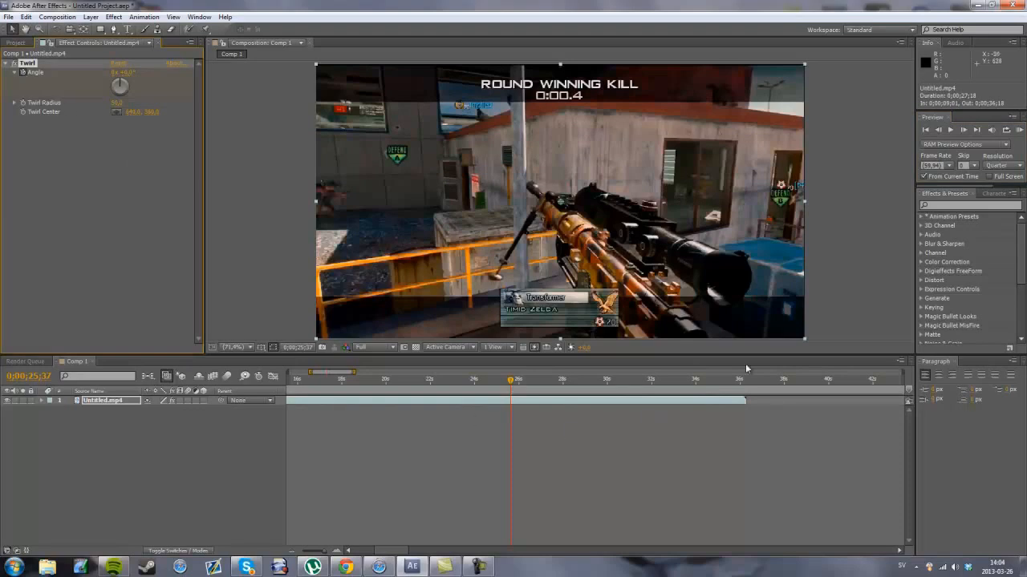
pyautogui.moveTo(966, 129)
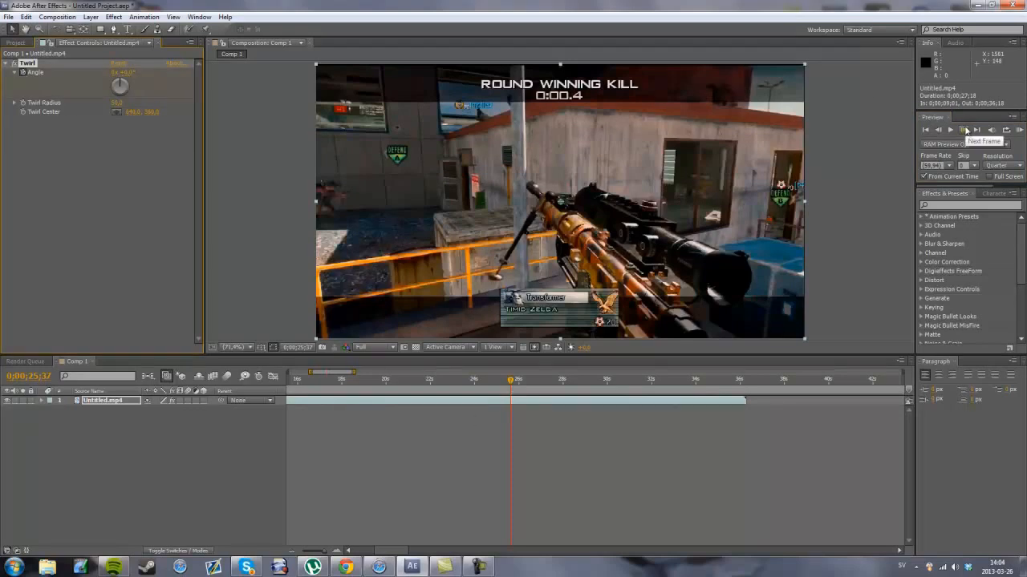
pyautogui.click(966, 129)
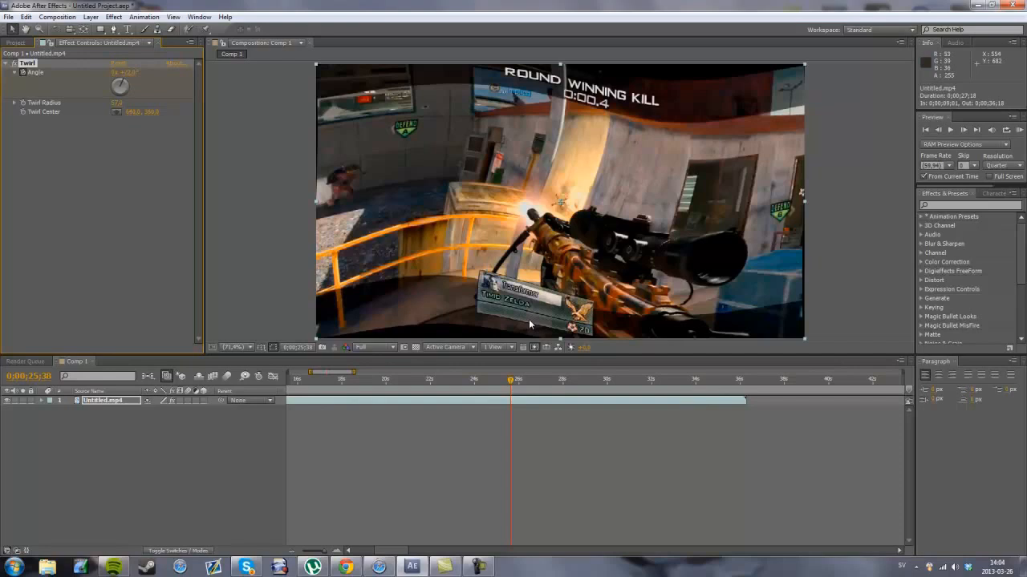
pyautogui.moveTo(509, 379); pyautogui.dragTo(536, 380)
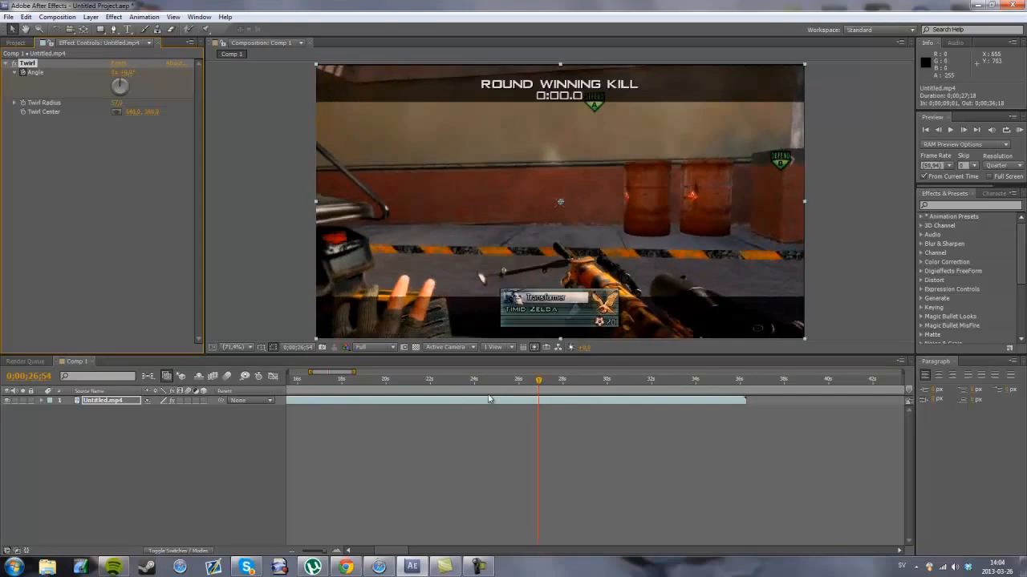
pyautogui.click(1019, 130)
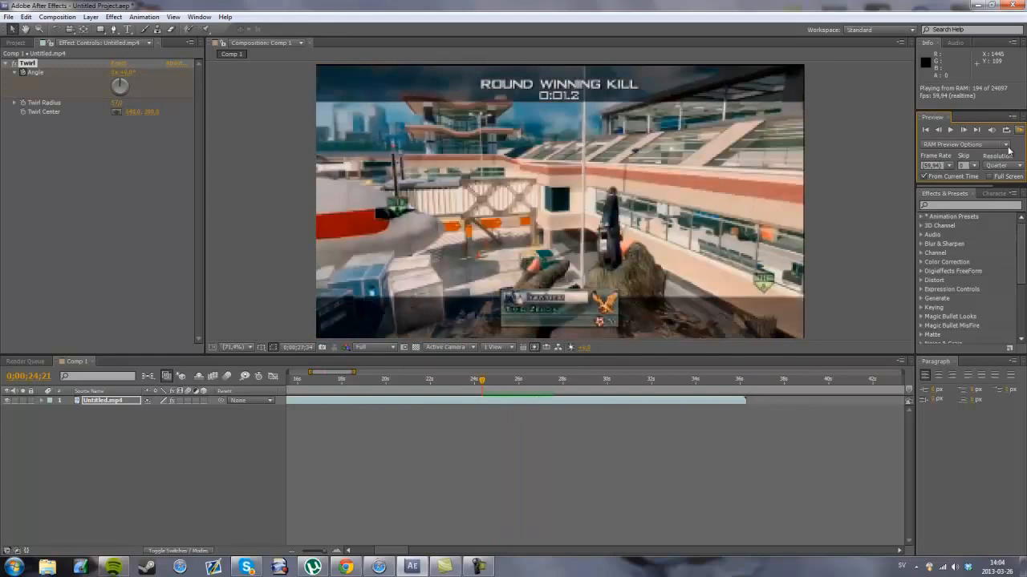
# Stop the preview and move the time indicator to the shot frame at 0;00;25;37.
pyautogui.click(507, 379)
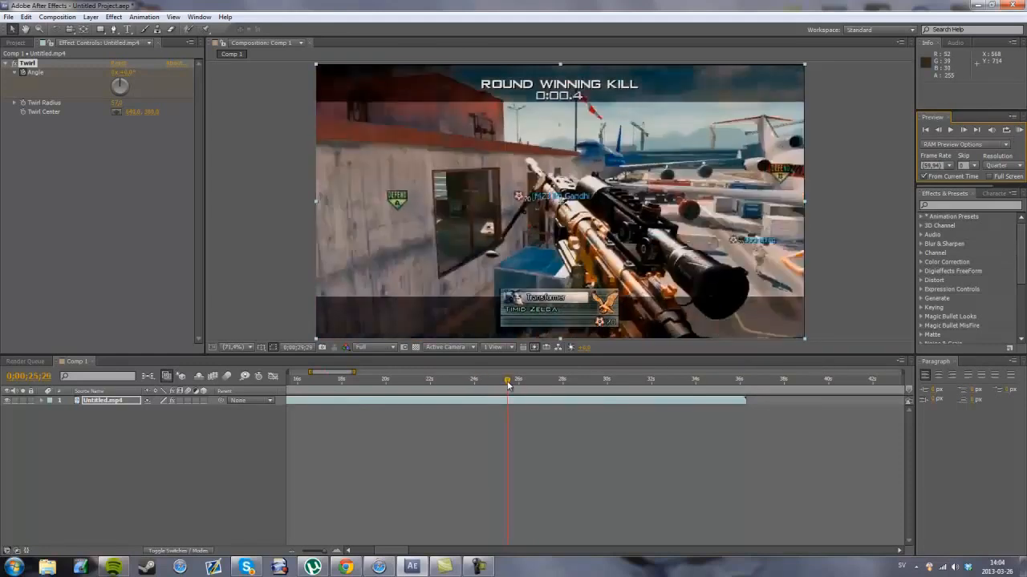
pyautogui.click(938, 130)
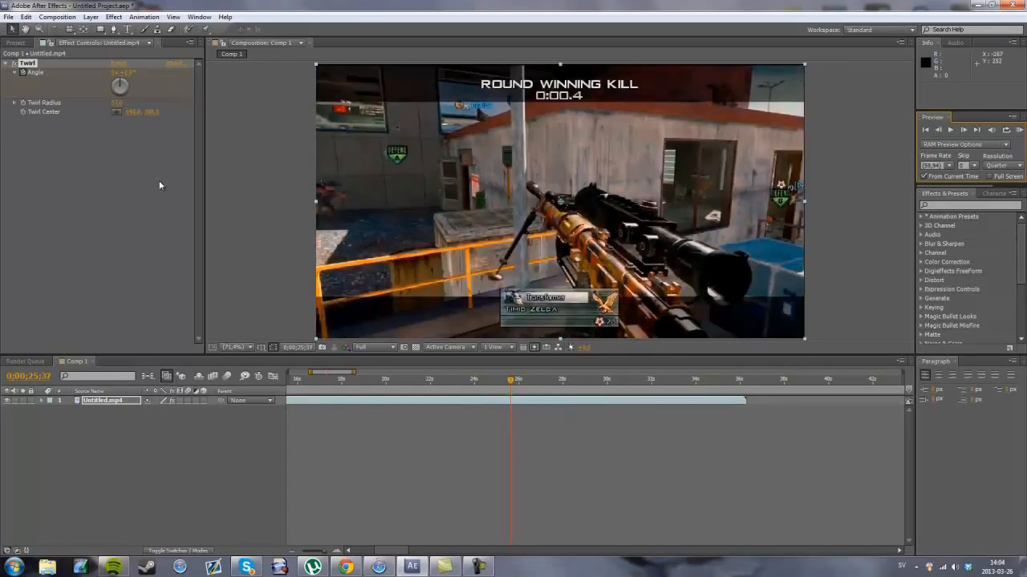
# Set a Scale keyframe at 25;37 and nudge the layer's Scale just above 100%.
pyautogui.doubleClick(102, 400)
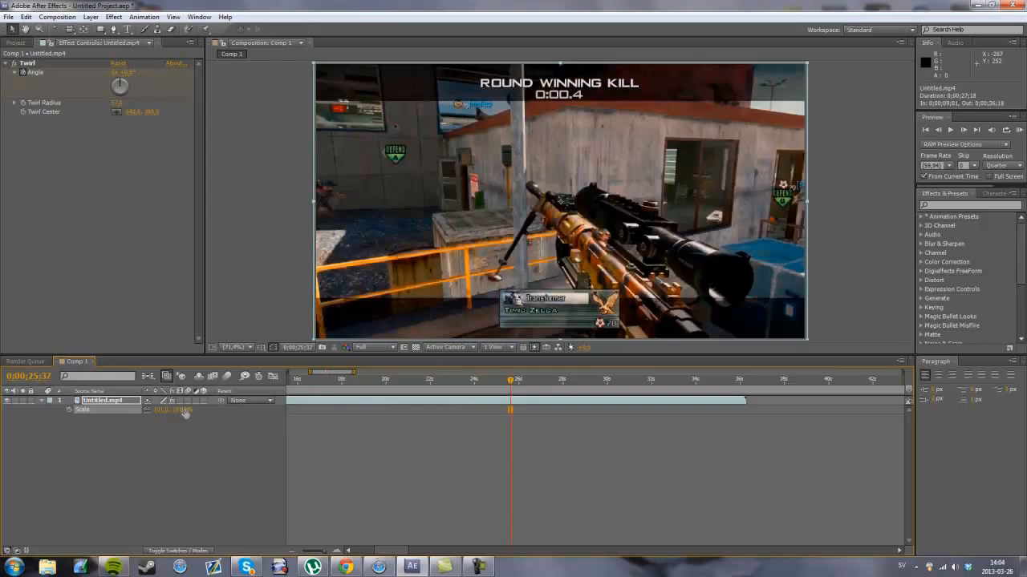
pyautogui.moveTo(174, 442)
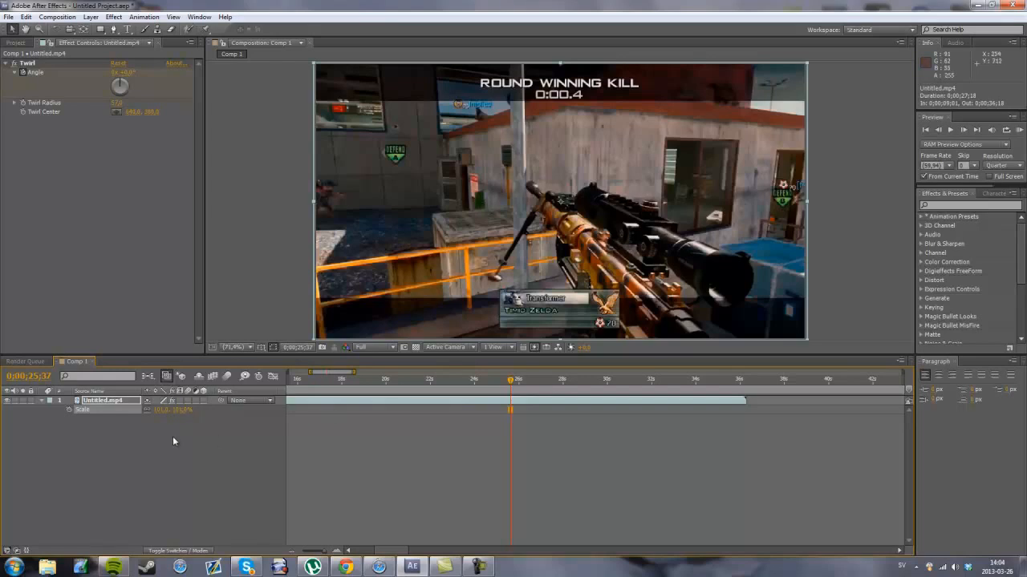
pyautogui.moveTo(799, 45)
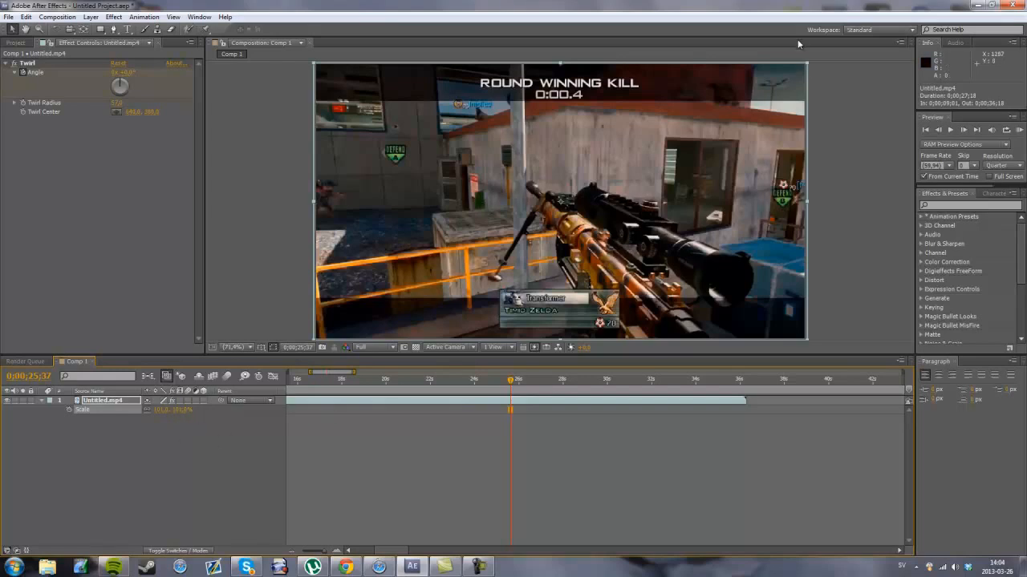
pyautogui.doubleClick(166, 409)
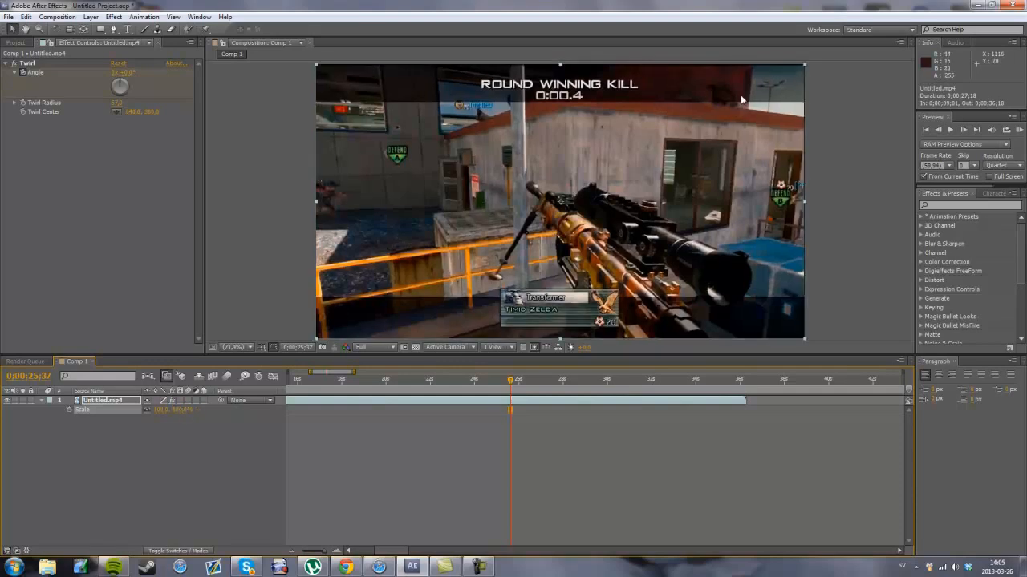
pyautogui.moveTo(841, 61)
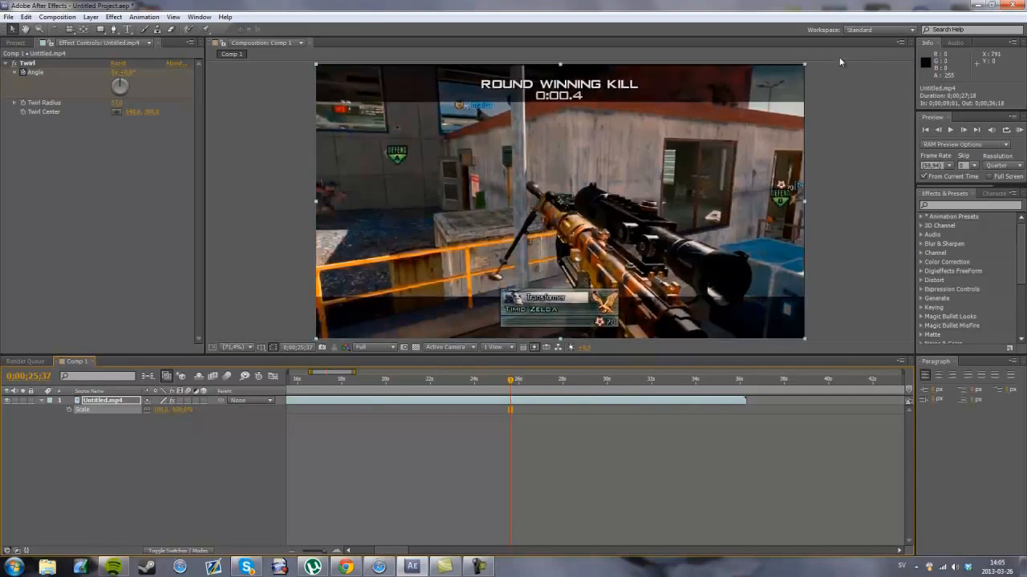
pyautogui.doubleClick(168, 410)
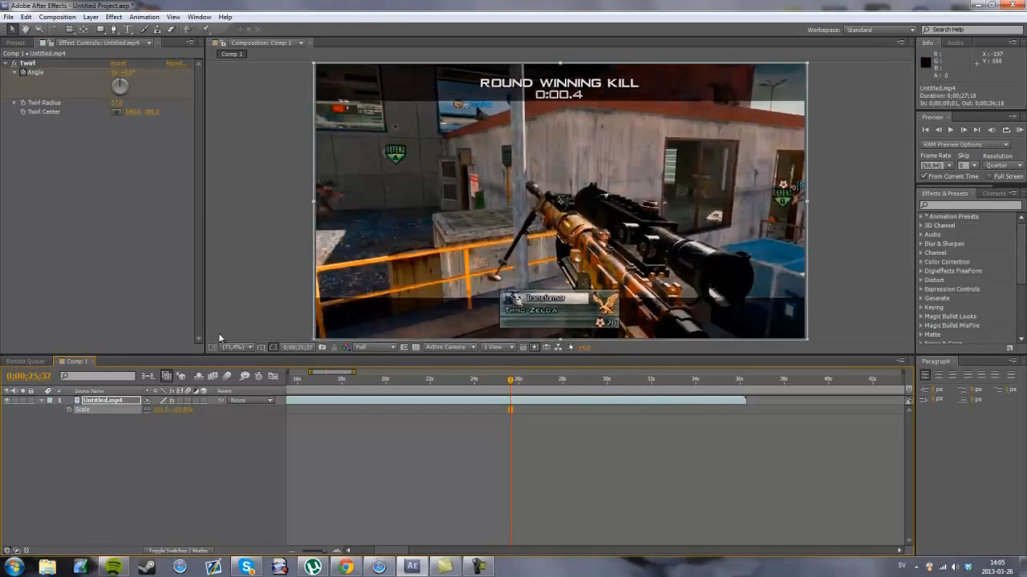
pyautogui.moveTo(67, 411)
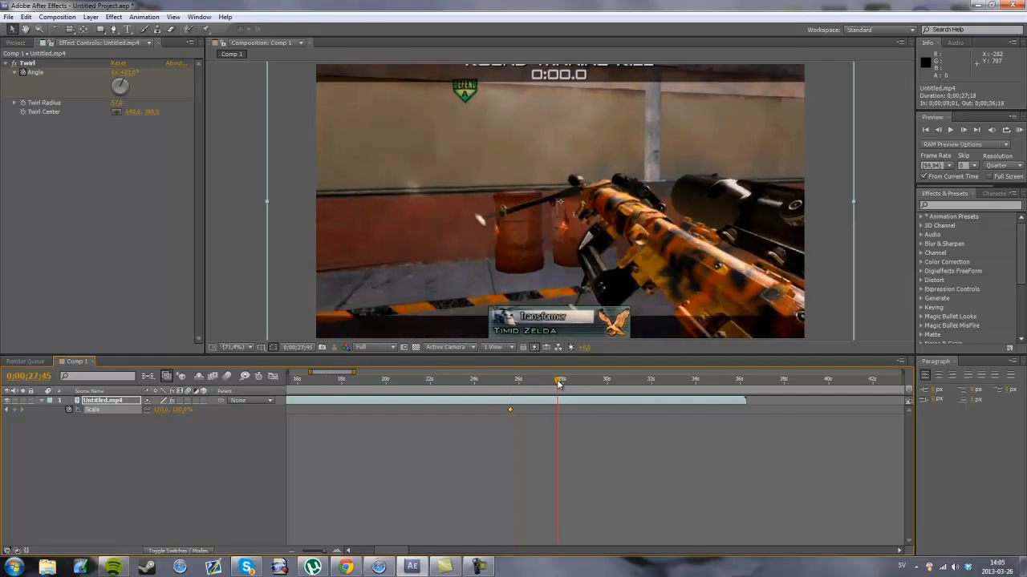
# Scrub near 27;15, show the Twirl keyframes, and raise Scale well above 100% at 27;00.
pyautogui.moveTo(559, 382); pyautogui.dragTo(550, 383)
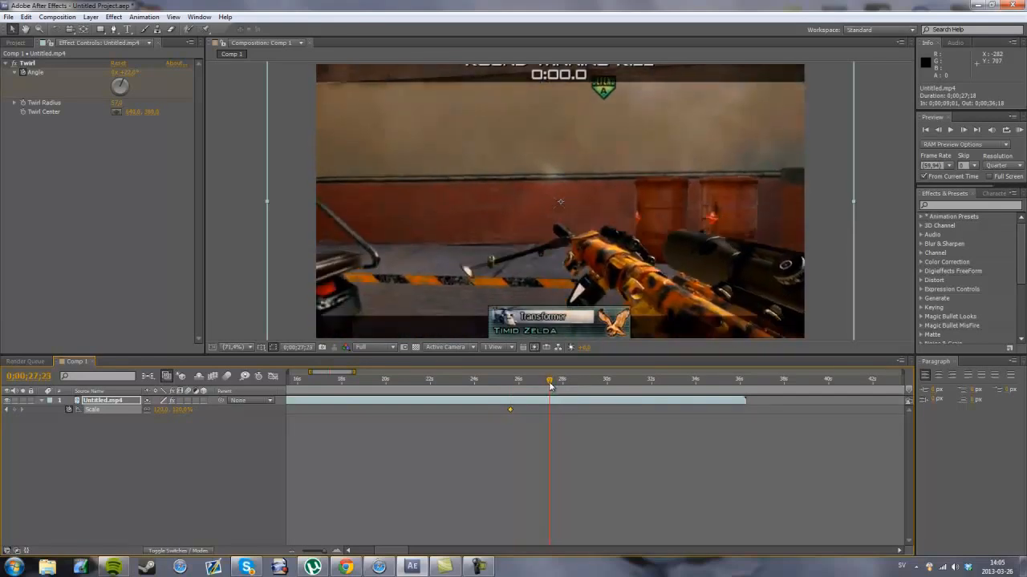
pyautogui.moveTo(549, 378); pyautogui.dragTo(545, 379)
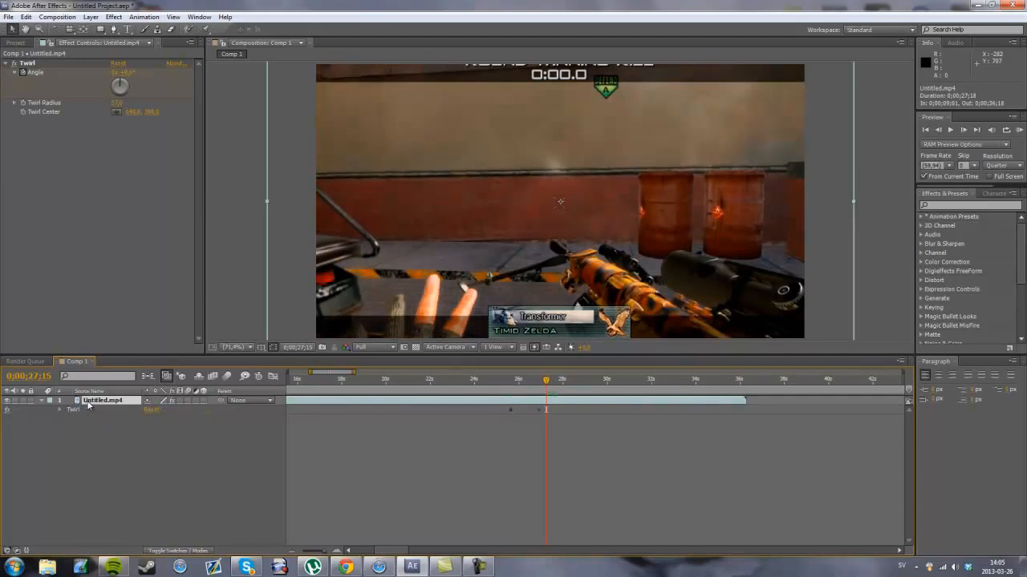
pyautogui.moveTo(536, 386)
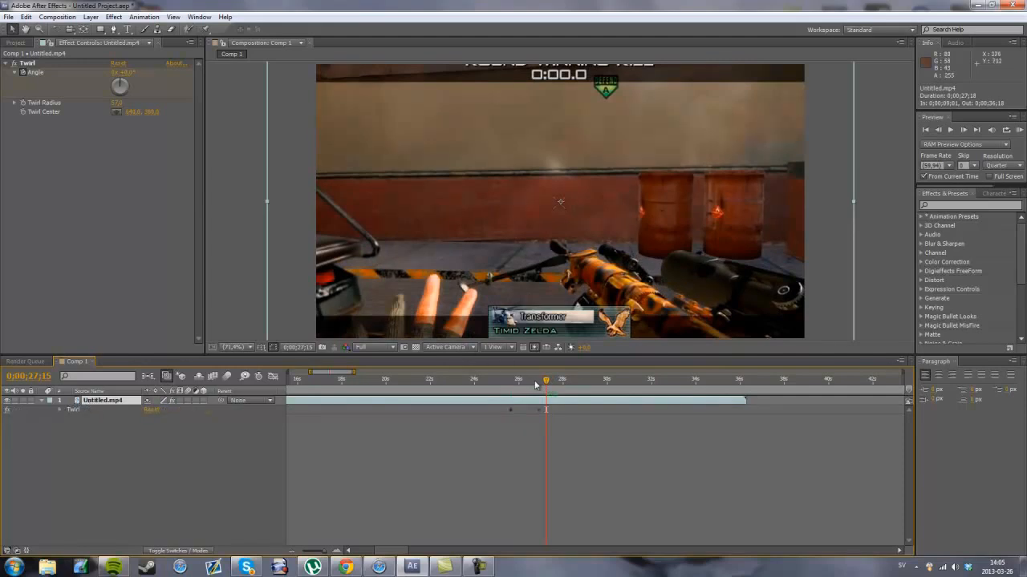
pyautogui.click(67, 409)
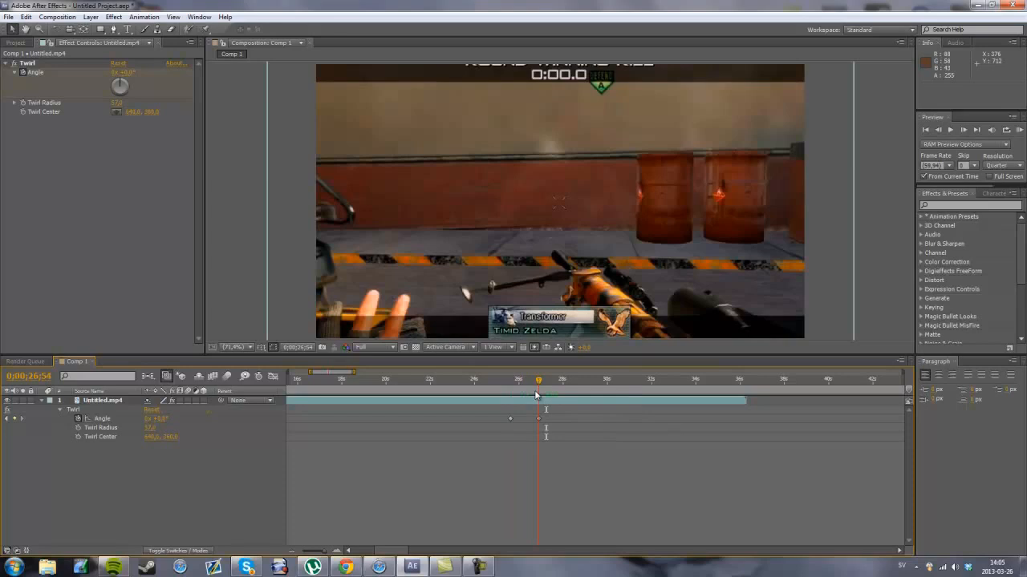
pyautogui.click(102, 400)
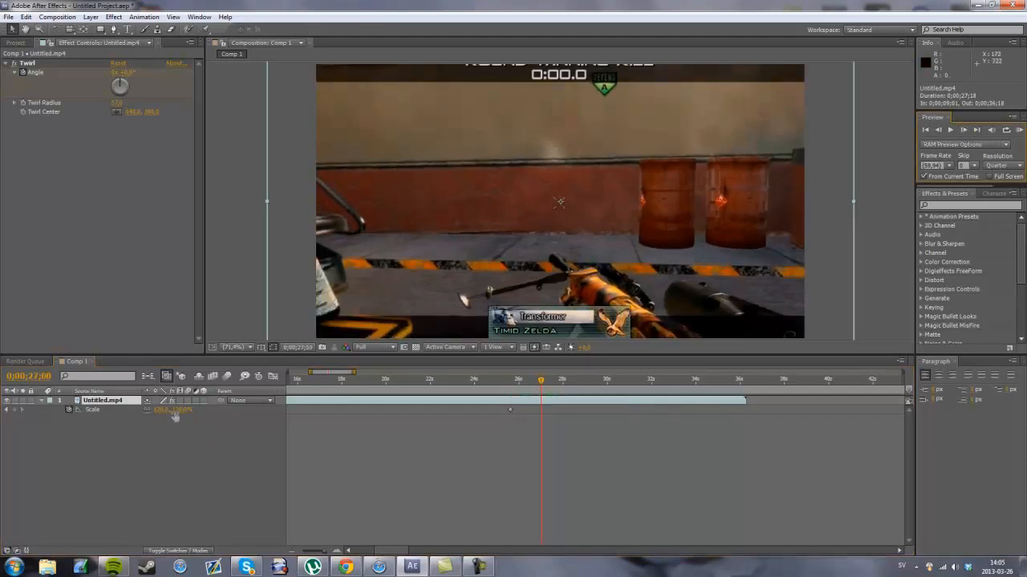
pyautogui.doubleClick(162, 410)
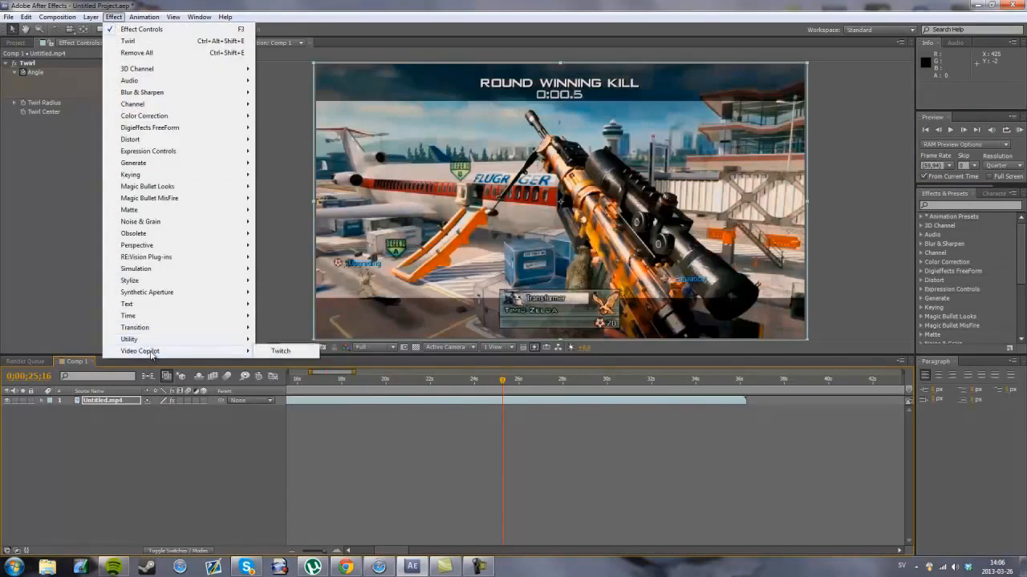
# Apply Twitch to the gameplay layer, expand its Enable options and toggle one.
pyautogui.click(280, 351)
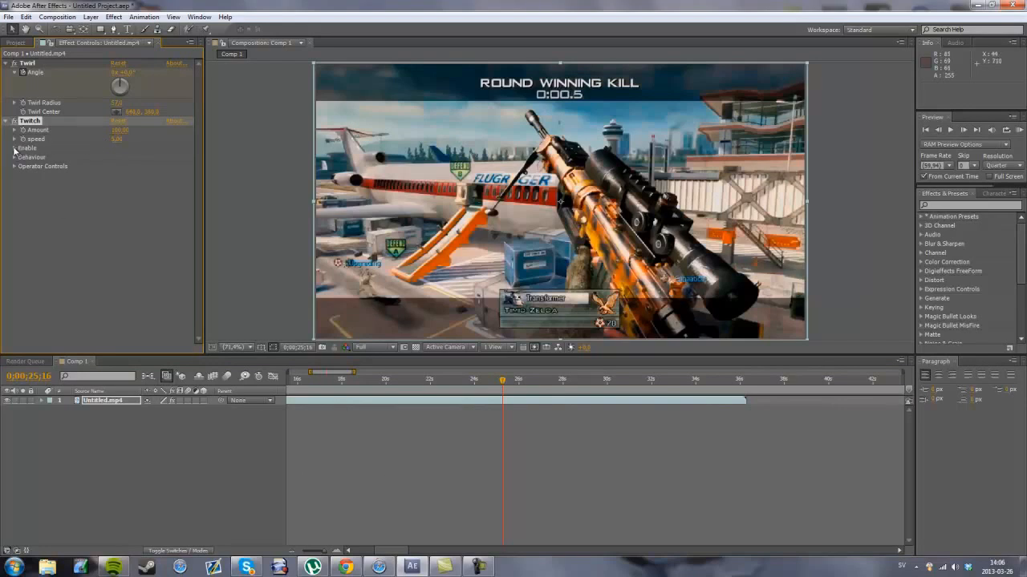
pyautogui.click(14, 147)
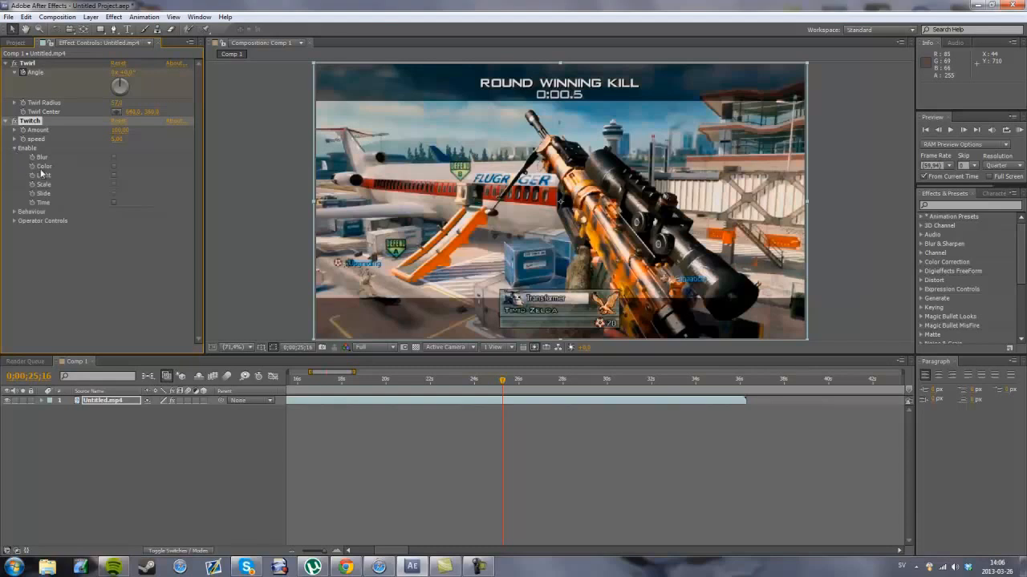
pyautogui.moveTo(108, 203)
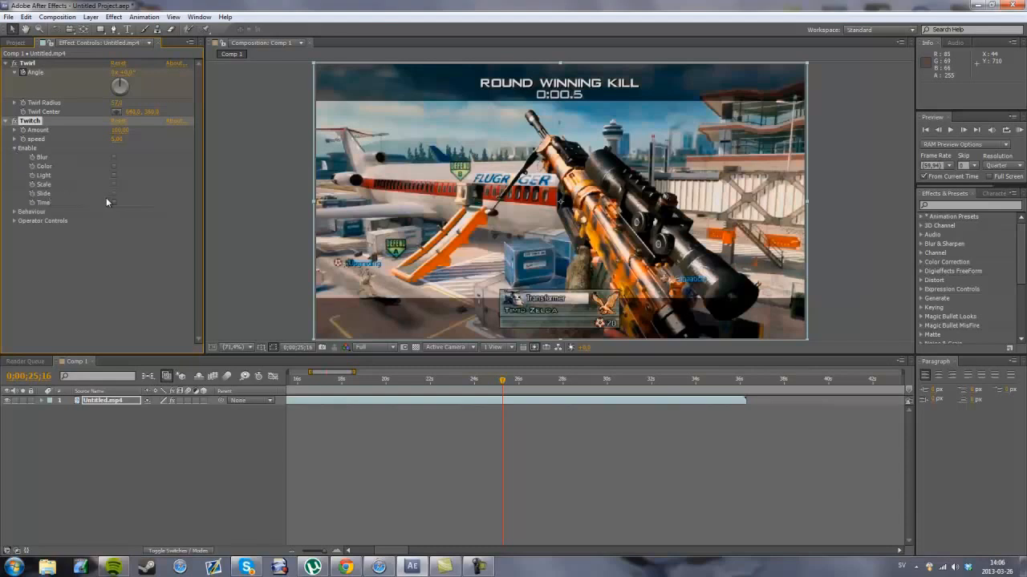
pyautogui.click(115, 193)
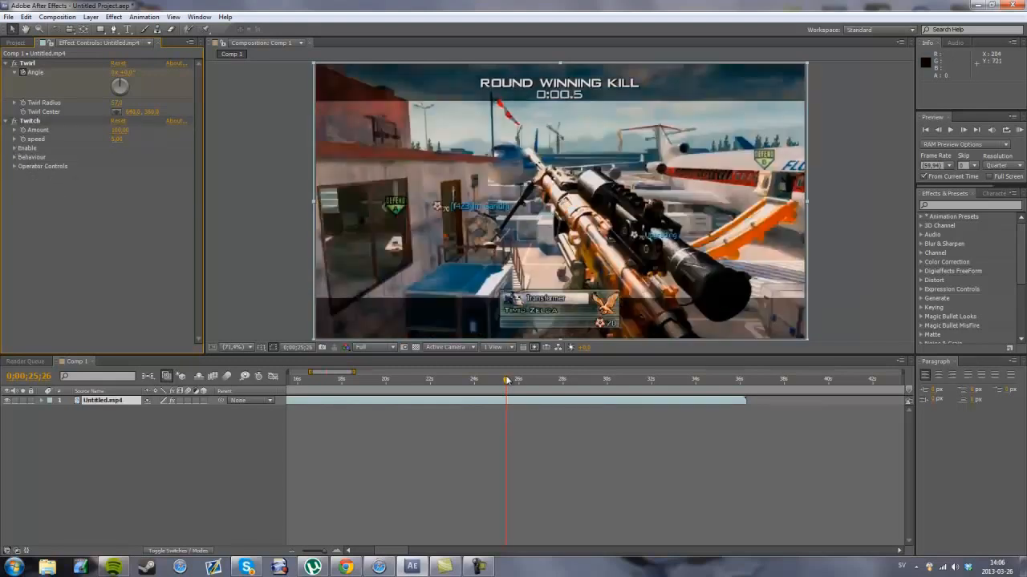
# Keyframe Twitch Amount at 0 before the shot, raise it at 25;37, then scrub.
pyautogui.click(924, 129)
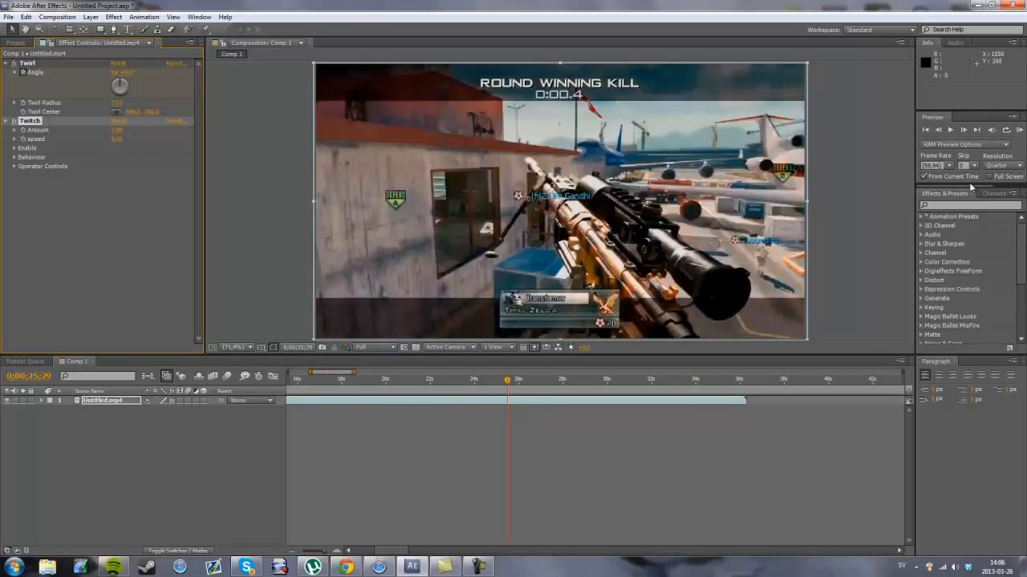
pyautogui.click(963, 130)
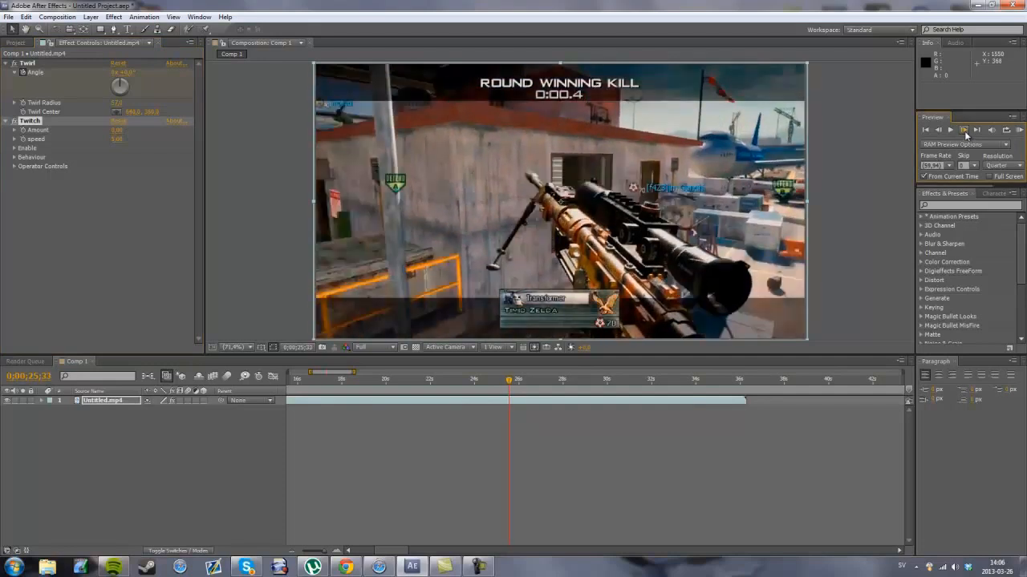
pyautogui.click(949, 129)
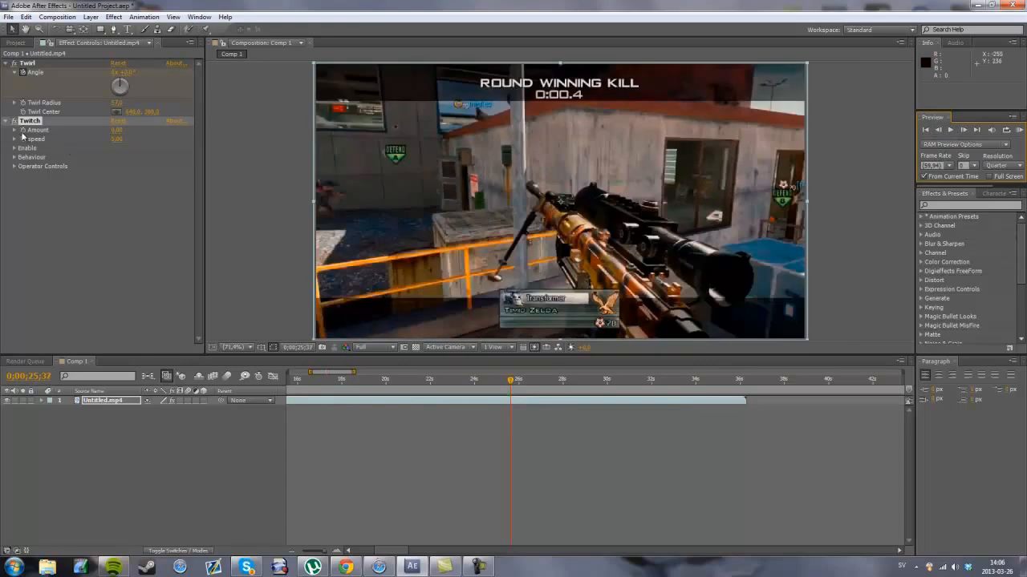
pyautogui.doubleClick(119, 139)
pyautogui.write('50')
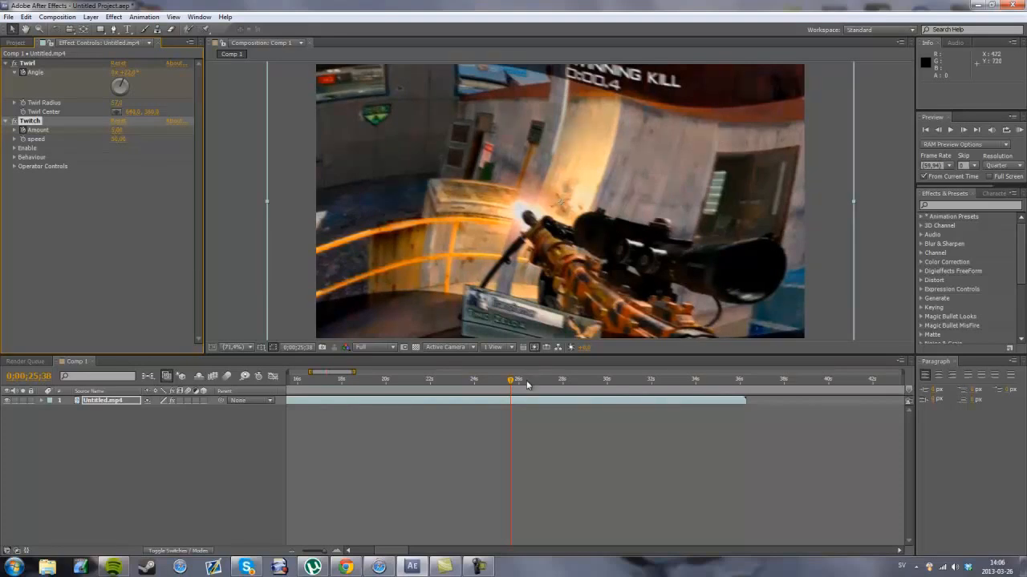
pyautogui.moveTo(510, 378); pyautogui.dragTo(536, 379)
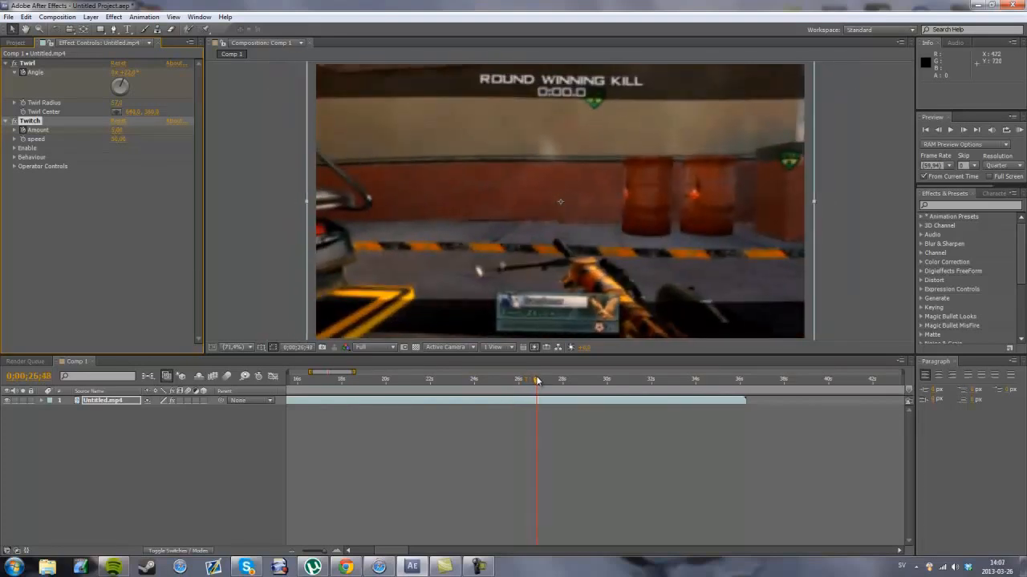